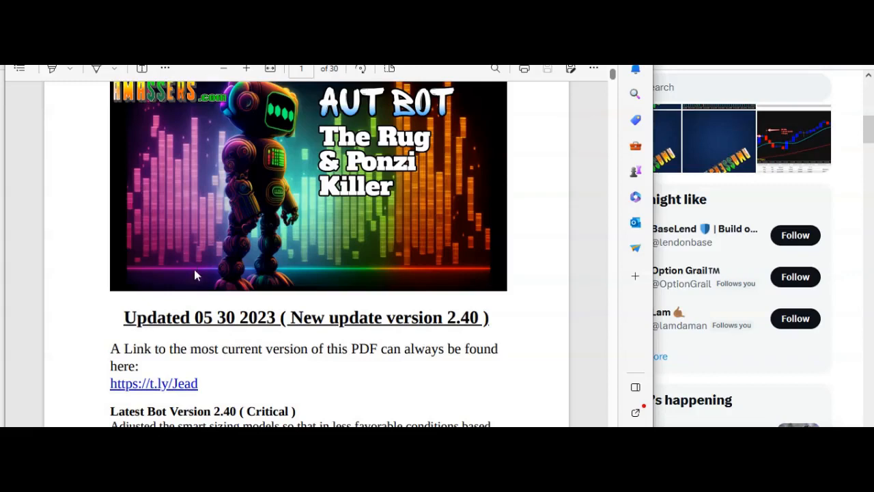
mouse_move(239, 303)
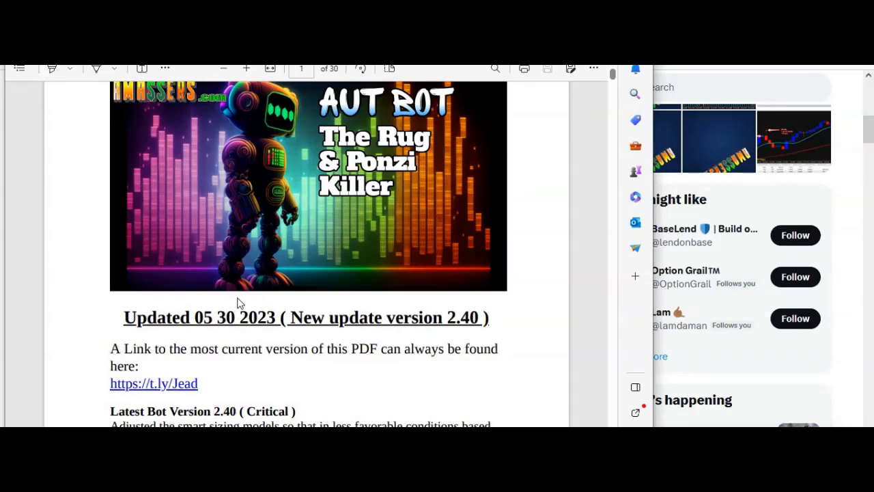
mouse_move(265, 329)
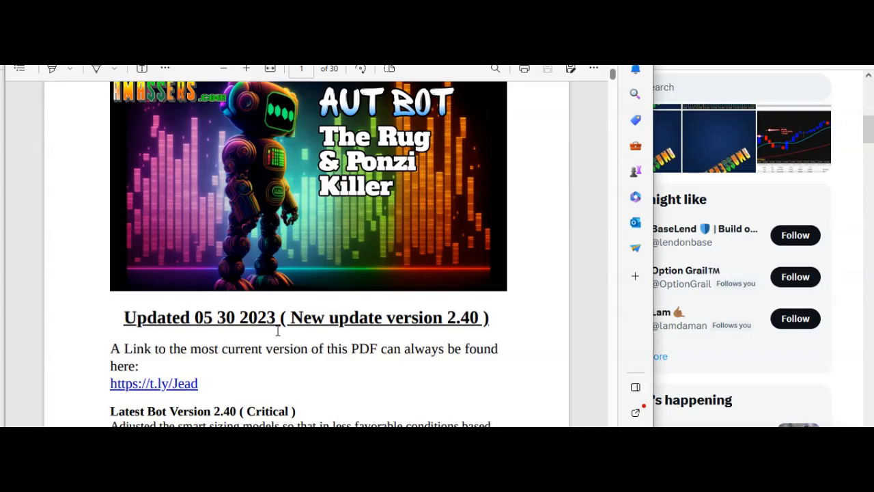
scroll("down", 3)
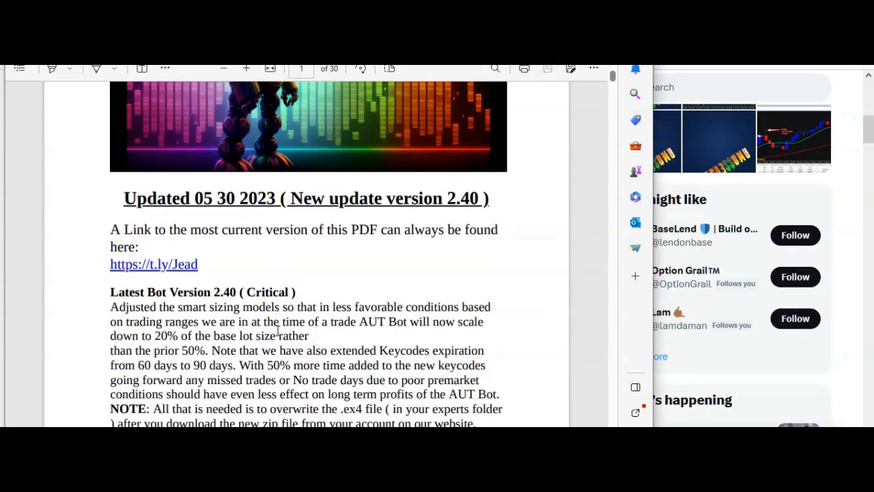
scroll("down", 3)
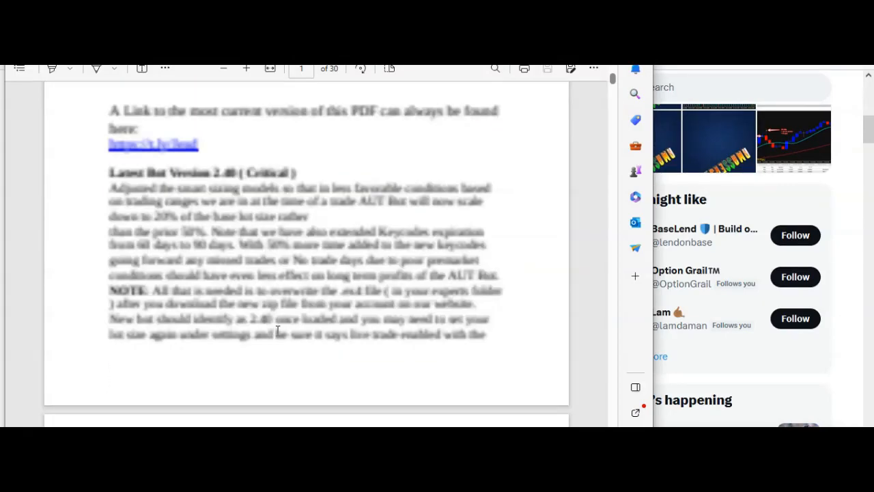
scroll("down", 3)
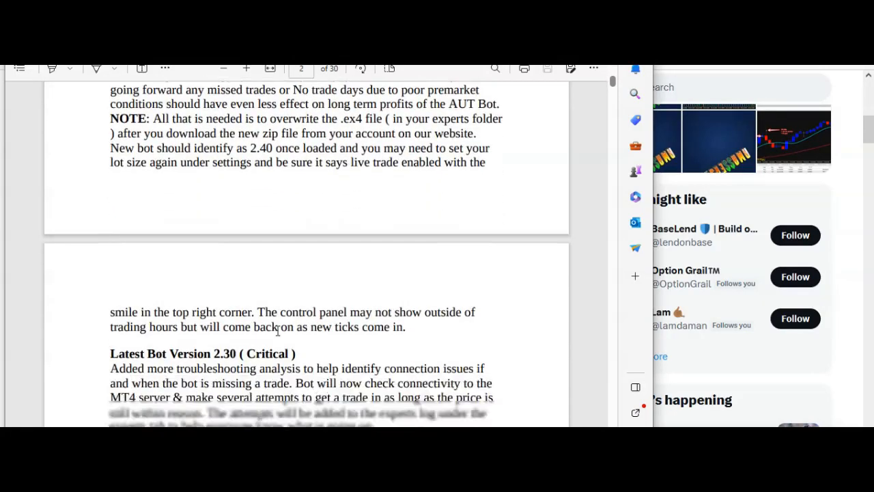
scroll("down", 3)
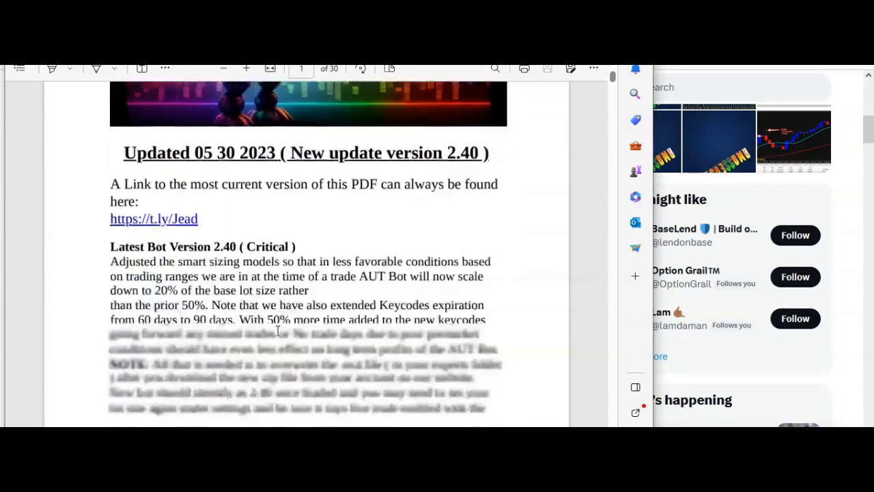
scroll("down", 3)
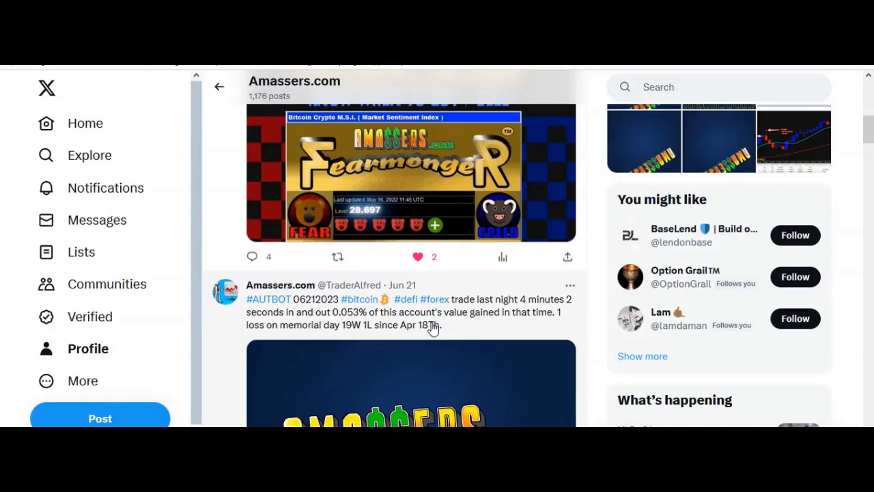
scroll("down", 3)
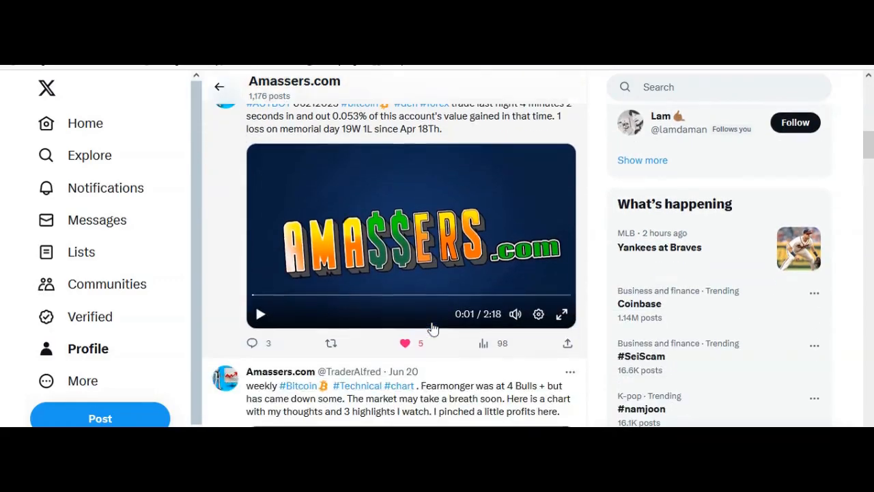
scroll("down", 3)
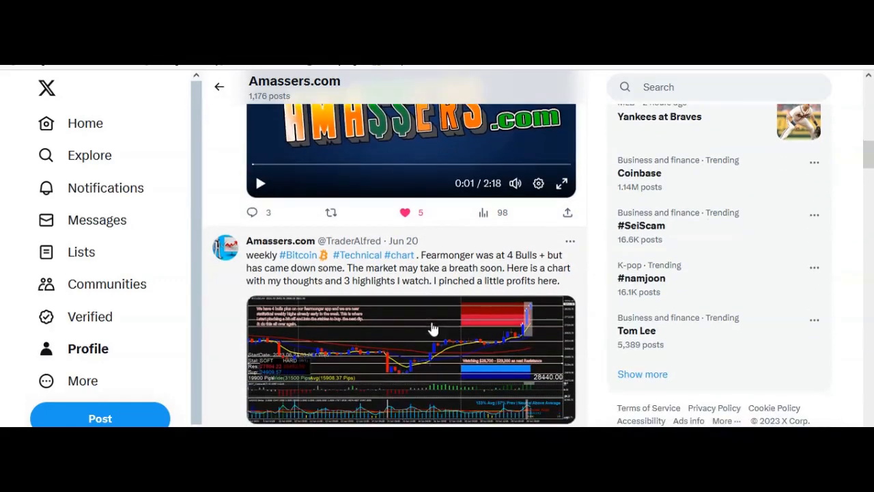
scroll("down", 3)
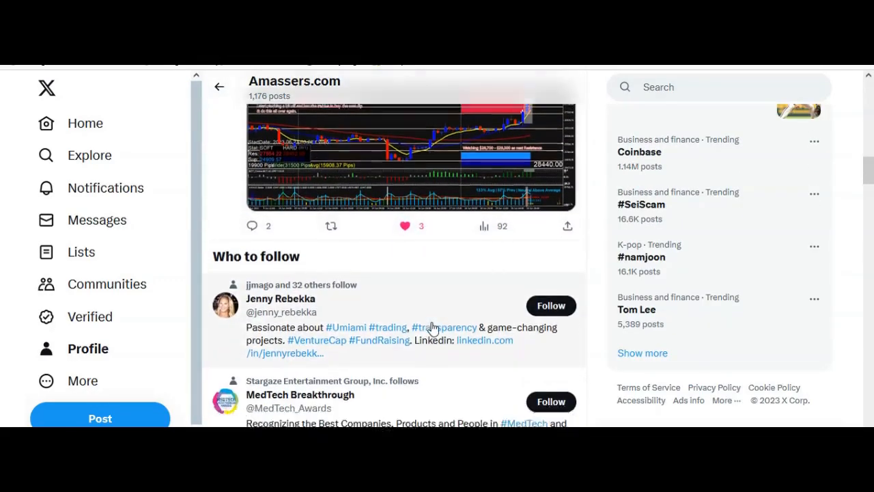
scroll("down", 3)
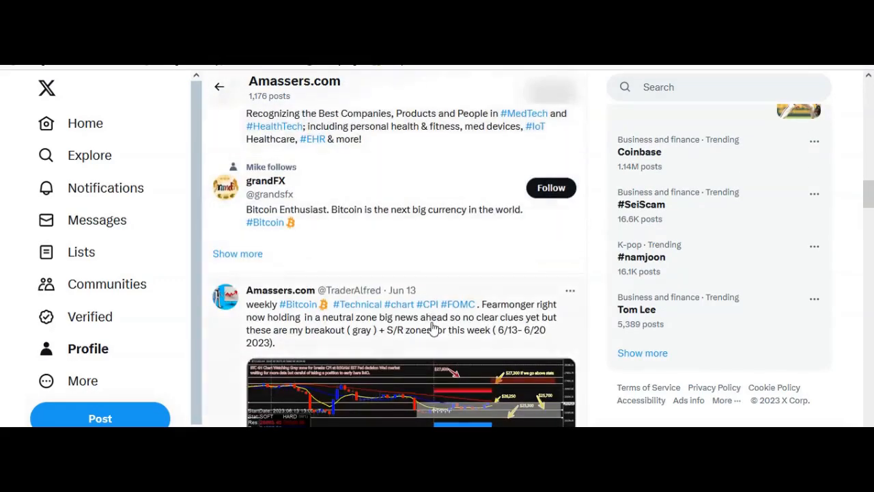
scroll("down", 3)
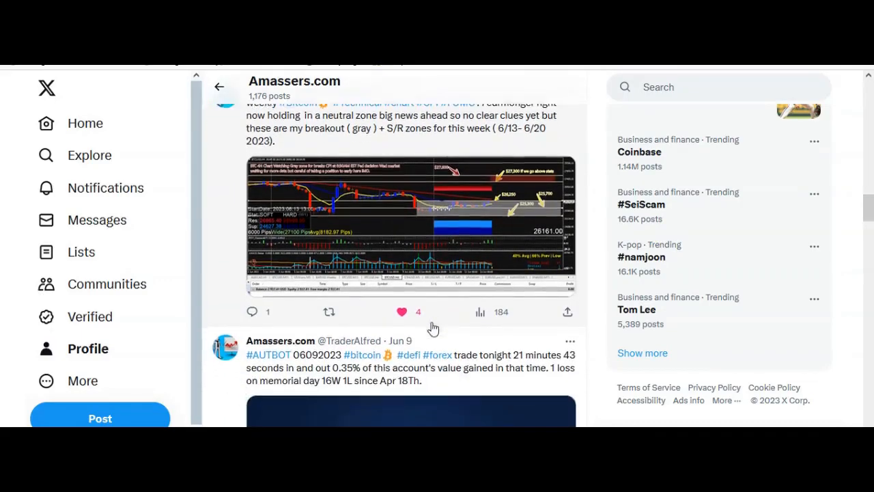
scroll("down", 3)
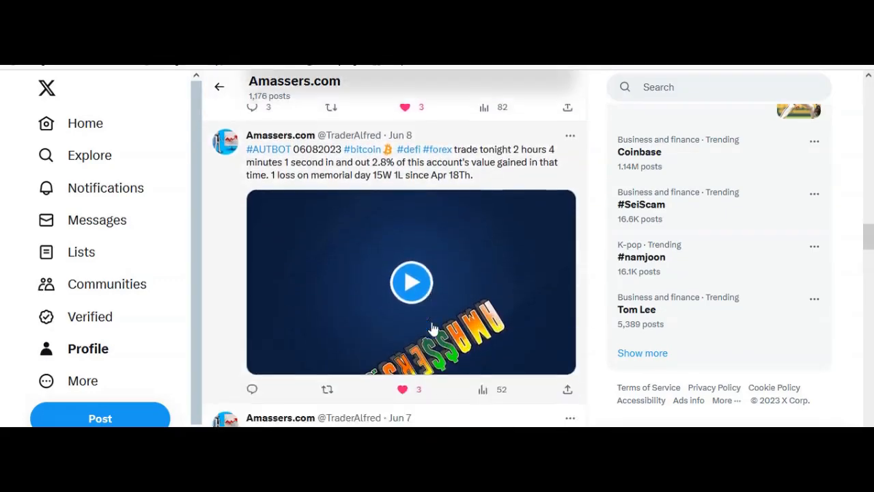
scroll("down", 3)
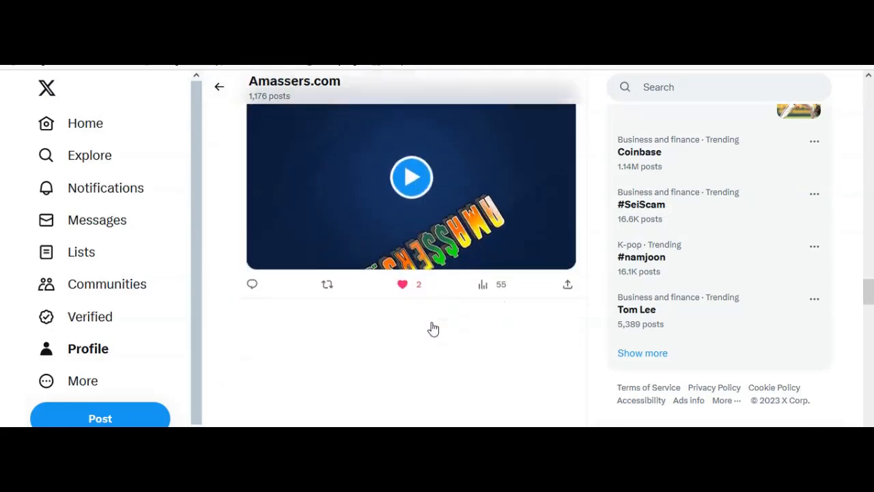
scroll("down", 3)
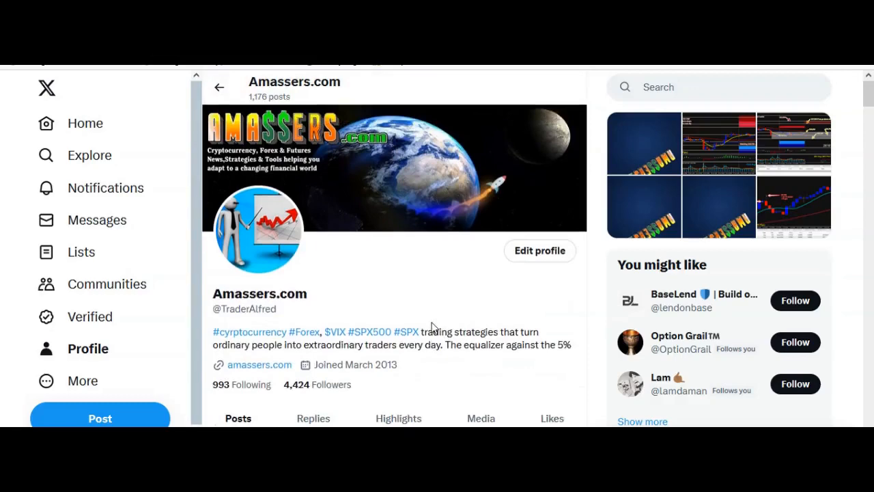
scroll("down", 3)
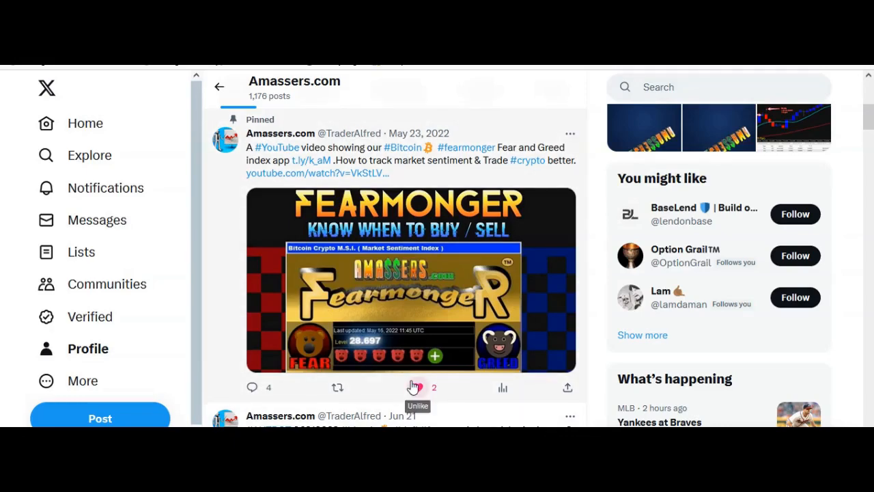
scroll("down", 3)
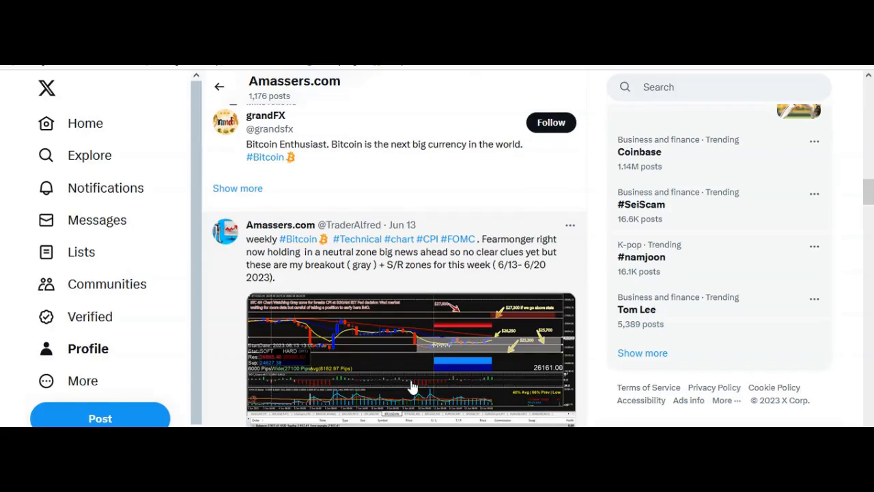
scroll("down", 3)
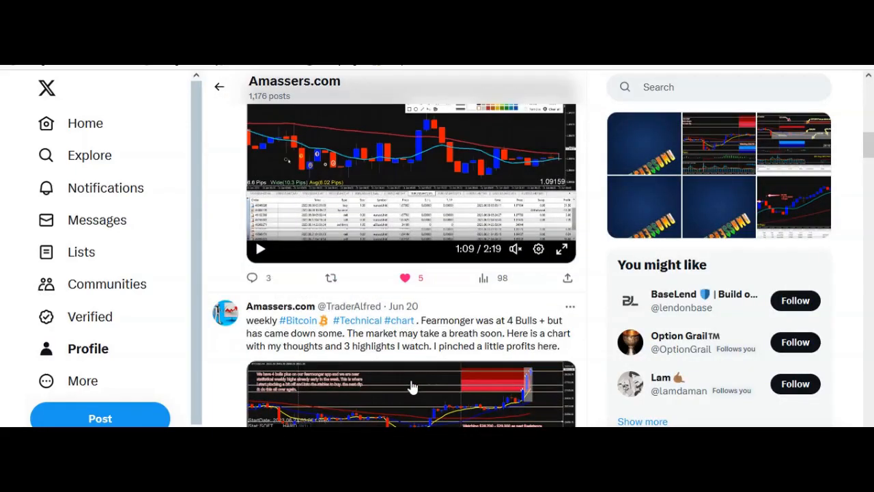
scroll("down", 3)
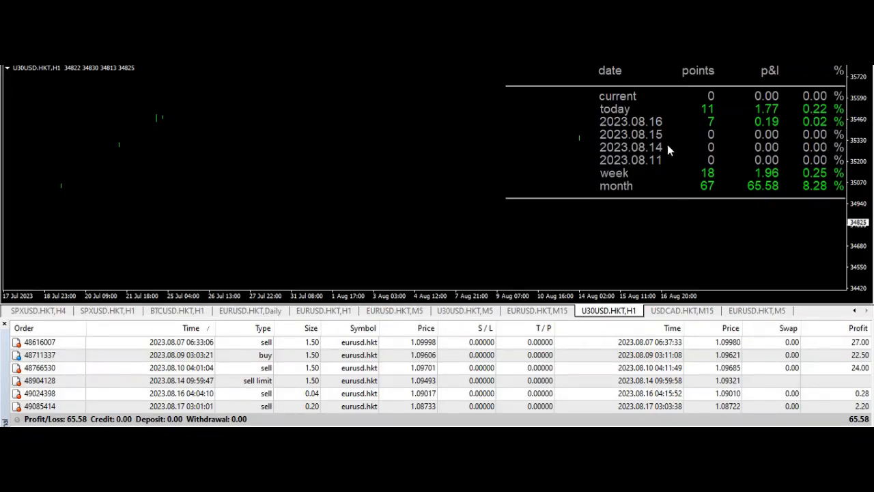
mouse_move(680, 161)
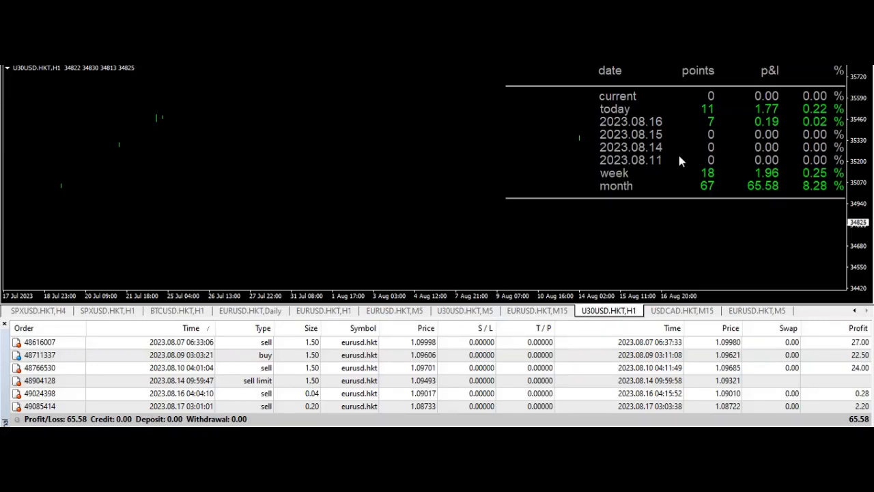
mouse_move(584, 389)
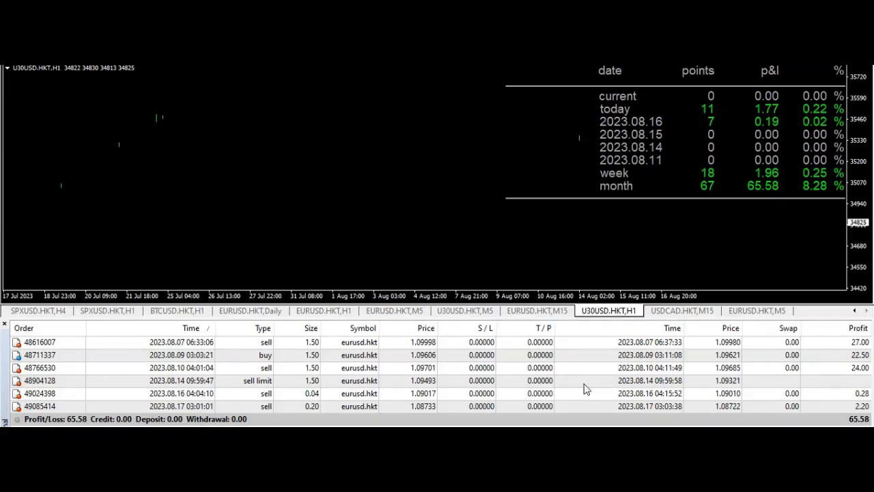
mouse_move(581, 394)
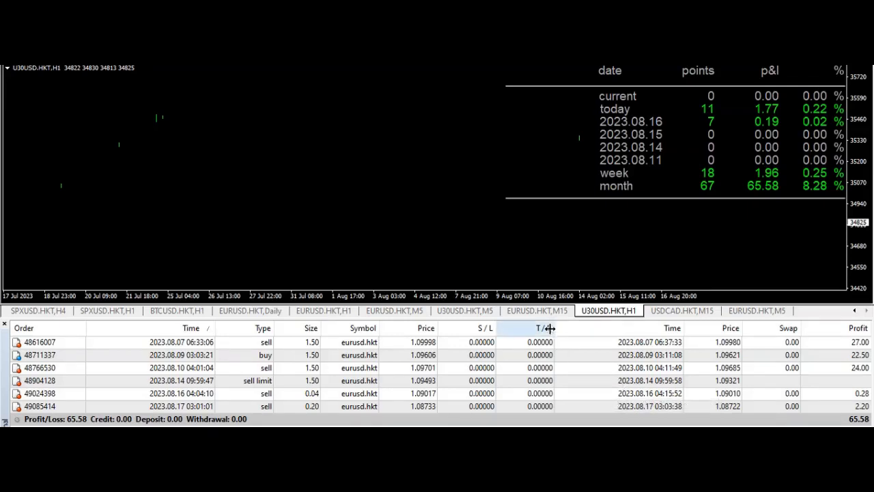
mouse_move(571, 252)
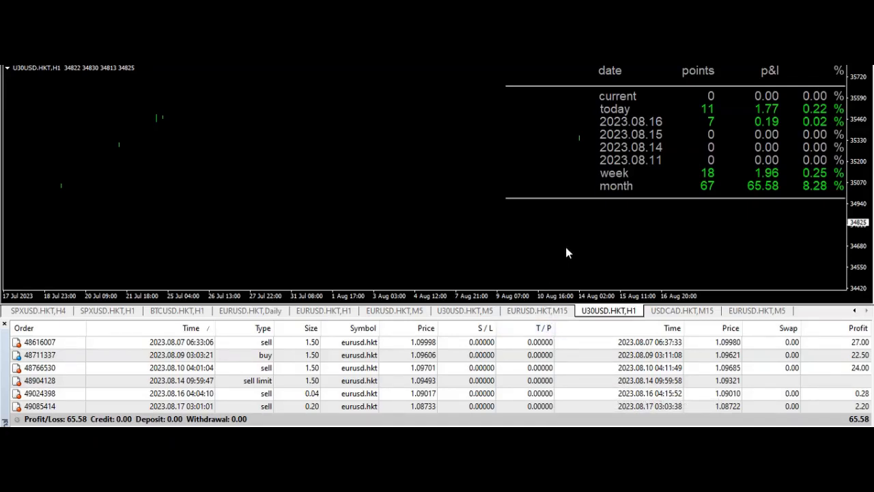
mouse_move(848, 387)
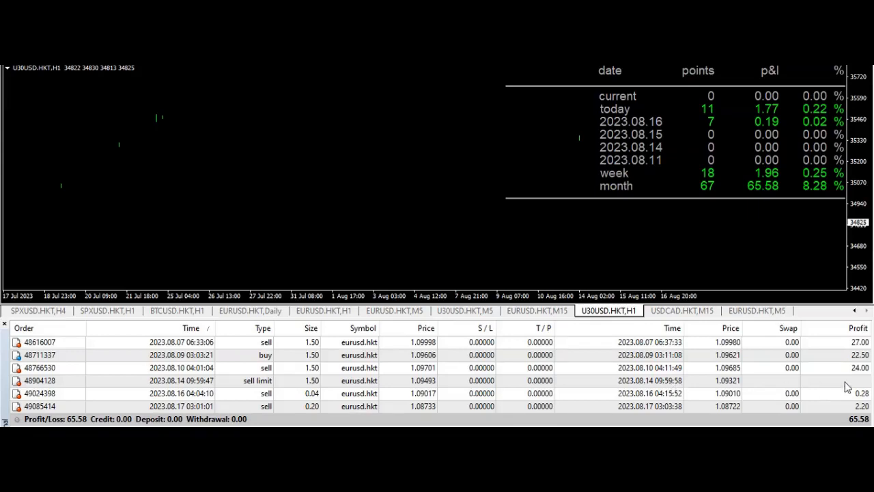
mouse_move(658, 157)
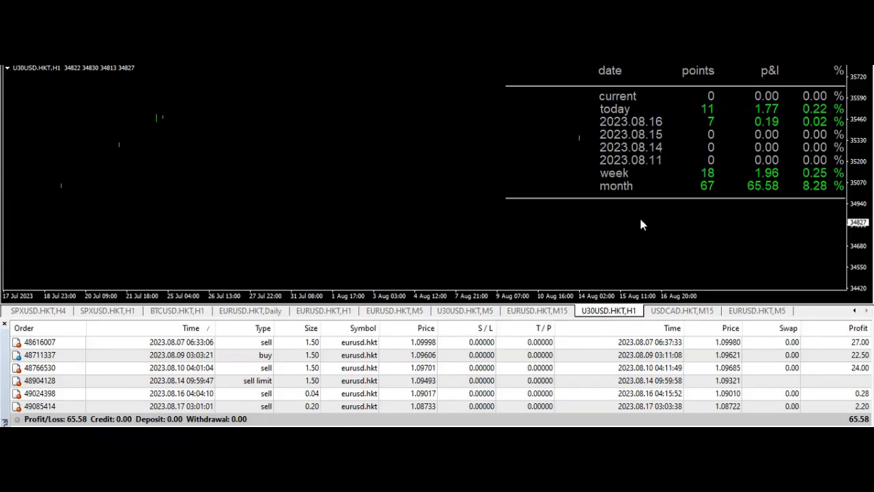
mouse_move(590, 266)
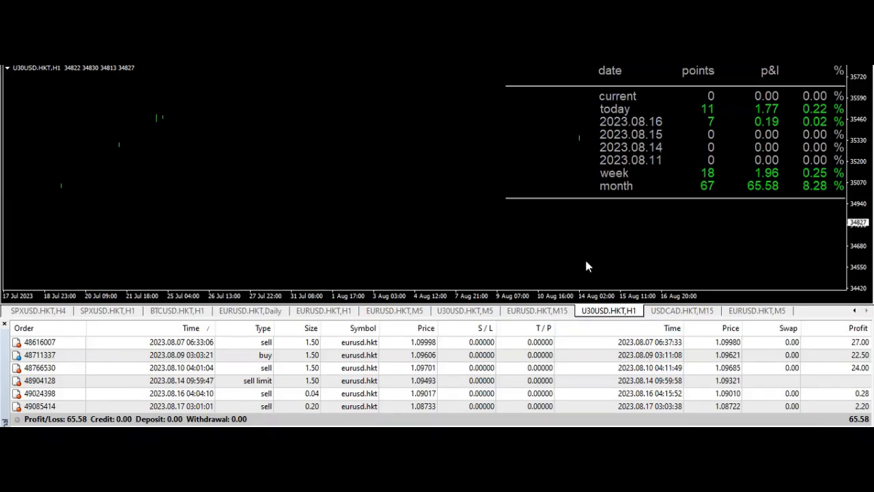
mouse_move(784, 191)
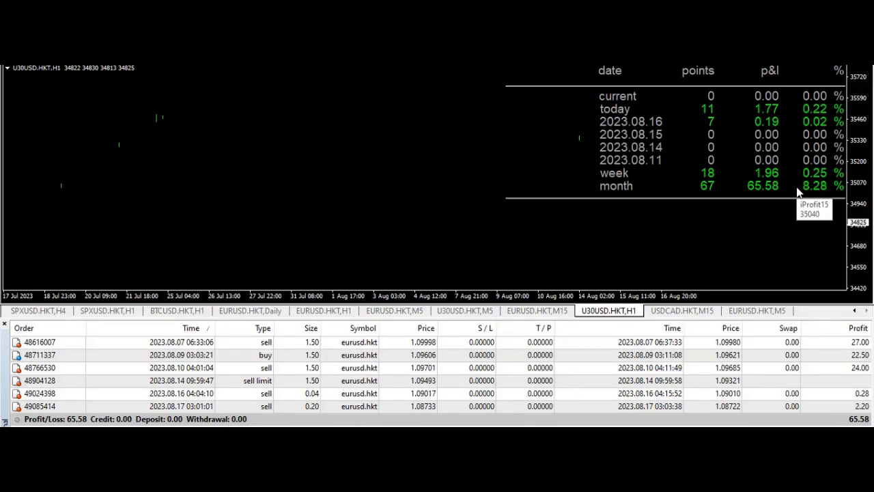
mouse_move(761, 267)
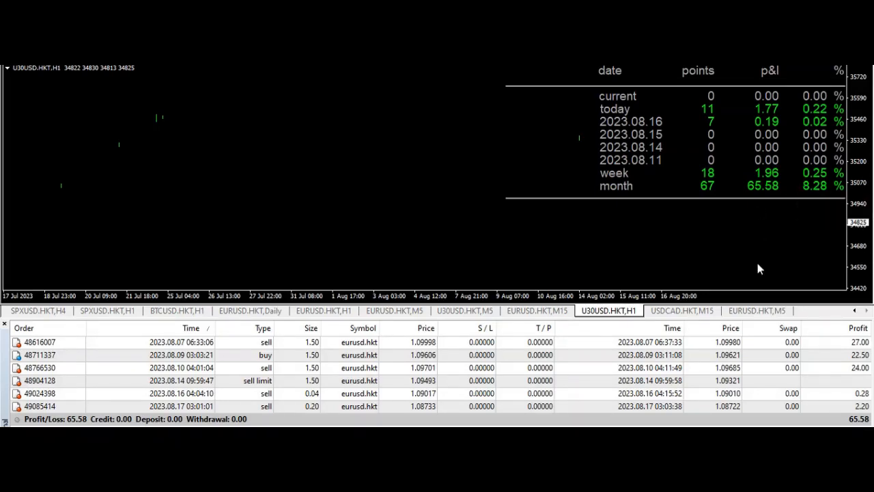
mouse_move(679, 203)
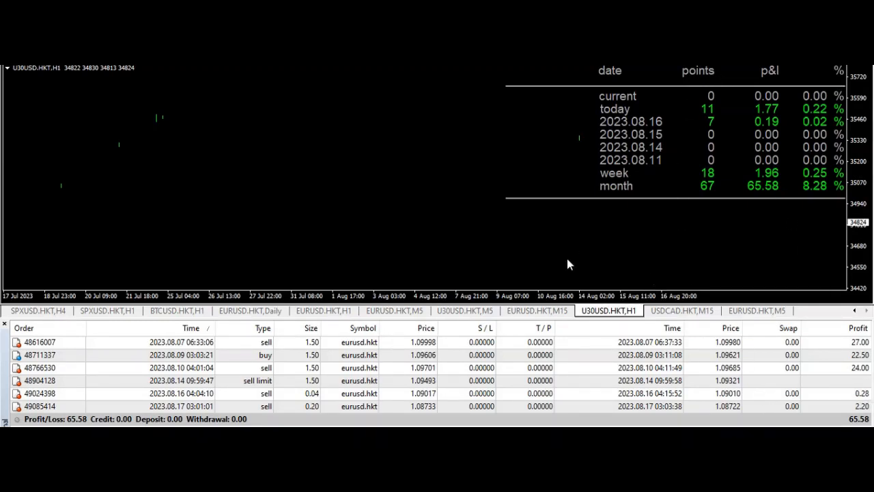
mouse_move(588, 199)
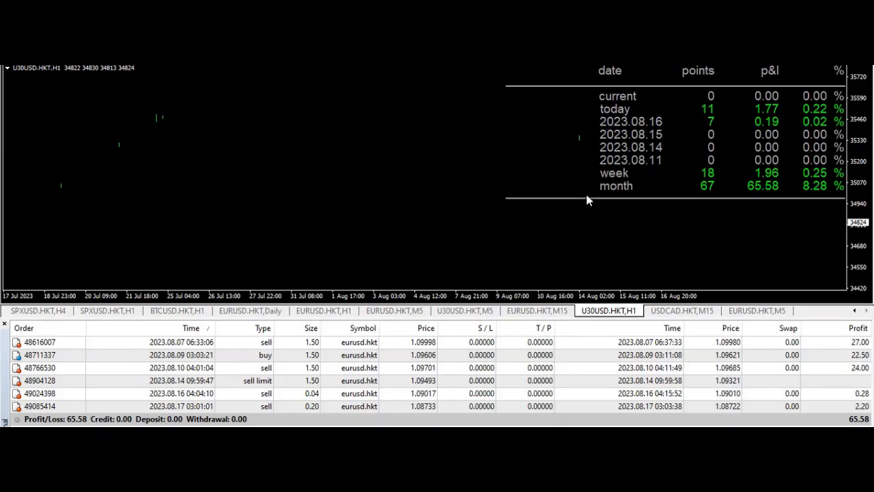
mouse_move(727, 112)
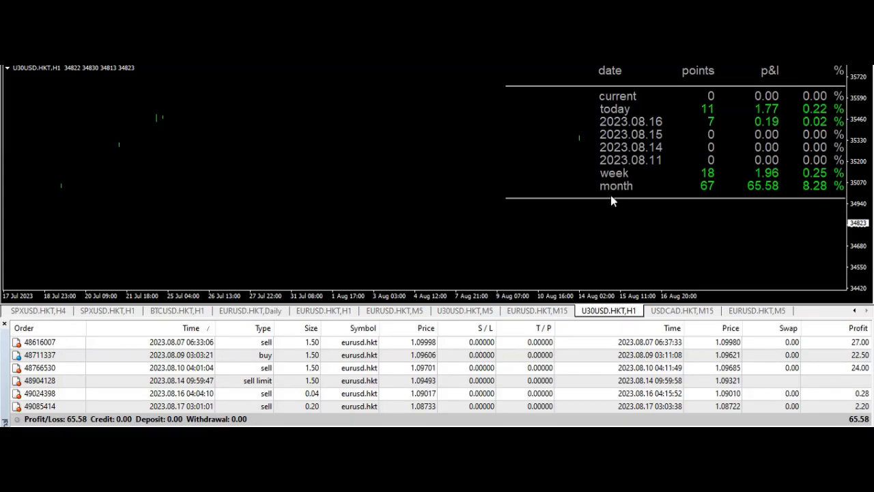
mouse_move(561, 219)
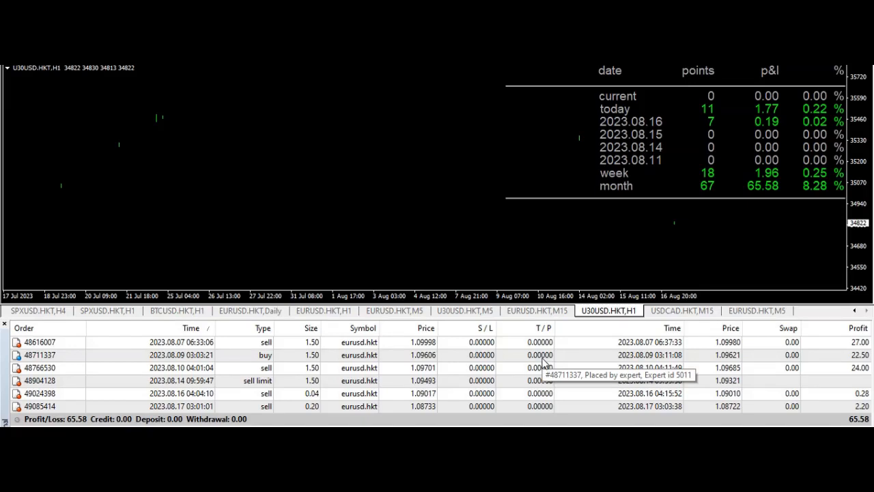
mouse_move(576, 287)
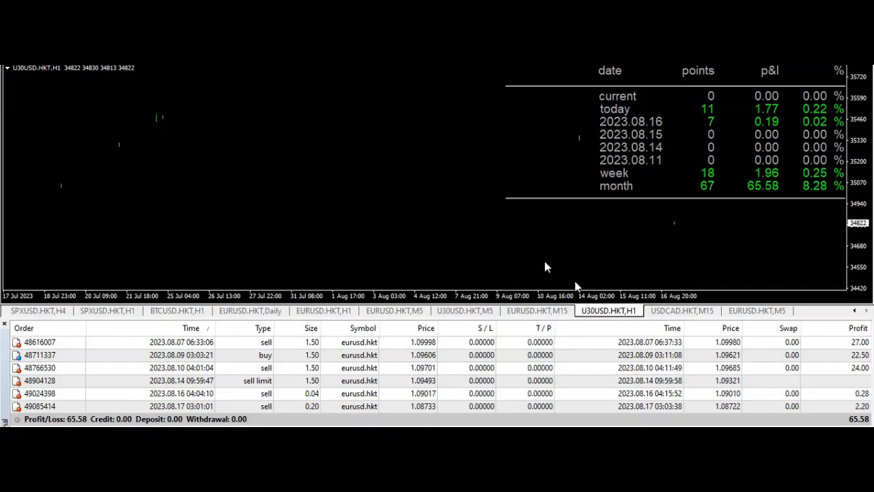
mouse_move(585, 288)
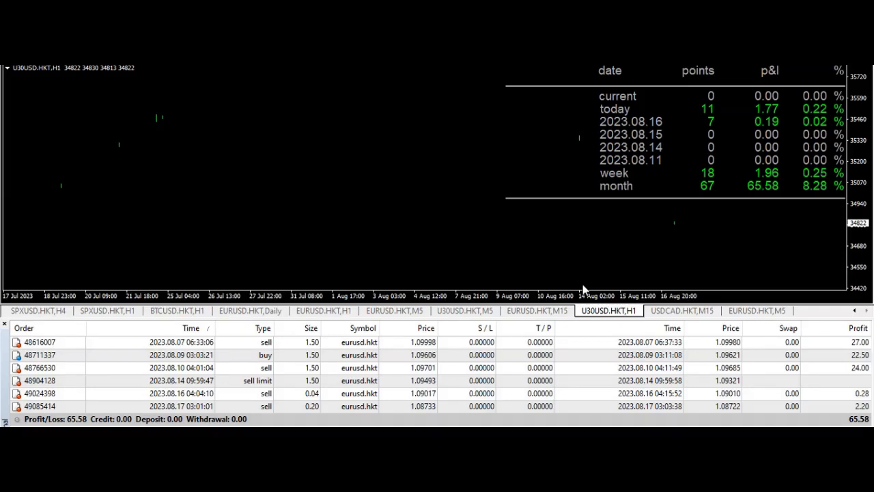
mouse_move(636, 363)
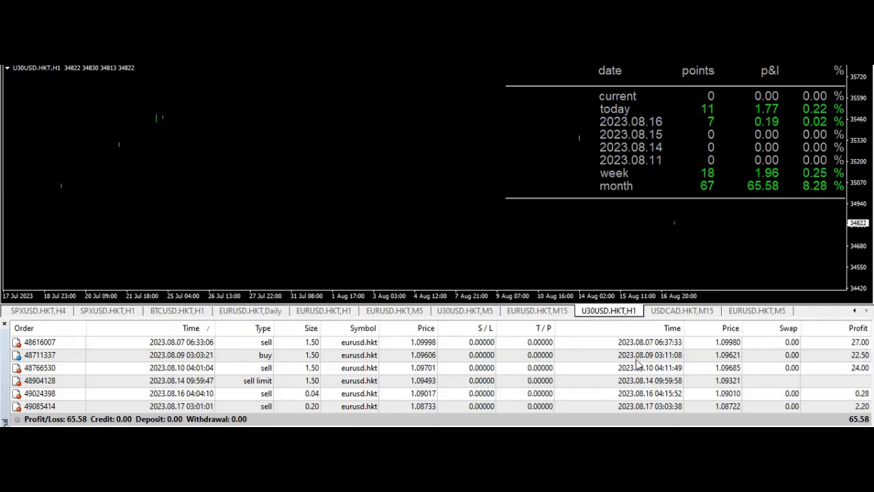
mouse_move(707, 118)
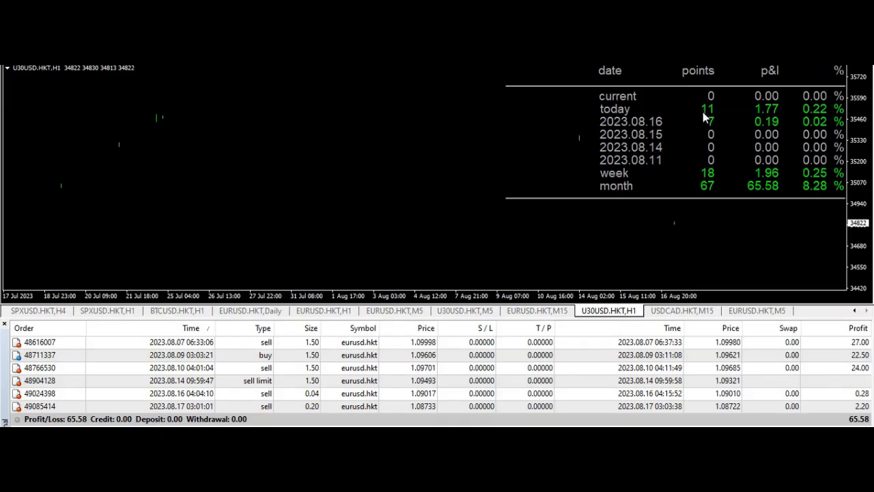
mouse_move(712, 130)
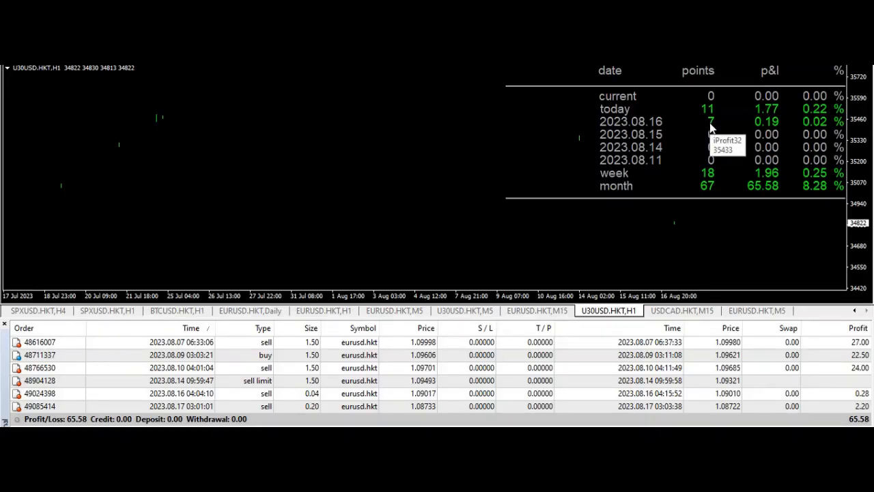
mouse_move(467, 371)
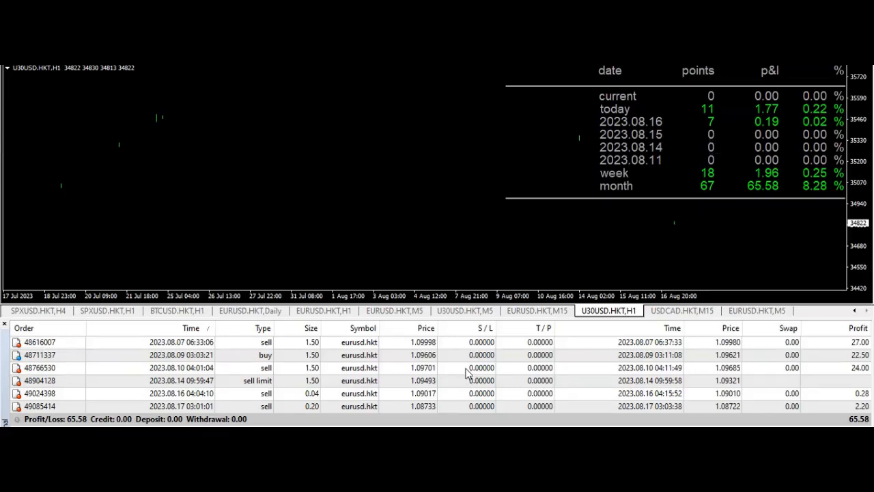
mouse_move(467, 371)
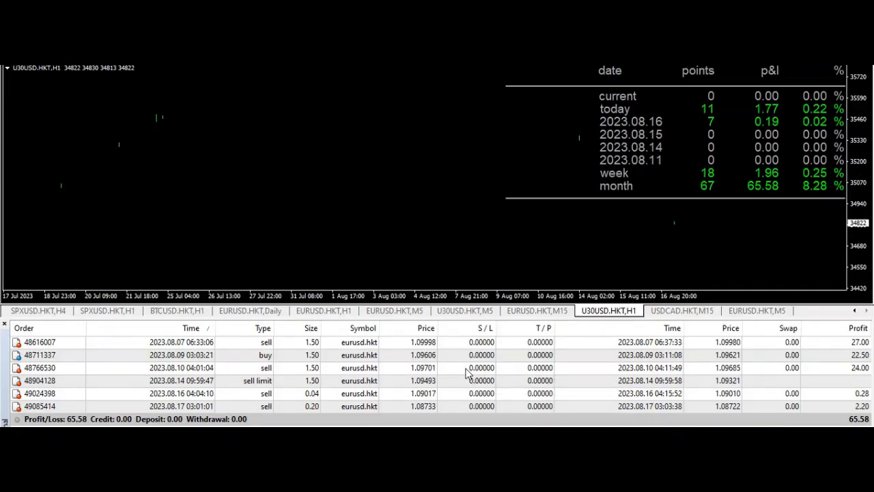
mouse_move(759, 103)
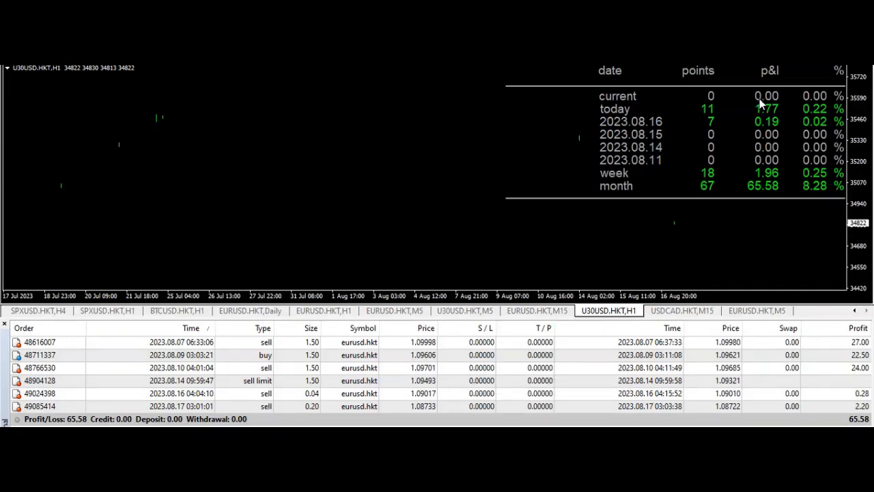
mouse_move(723, 127)
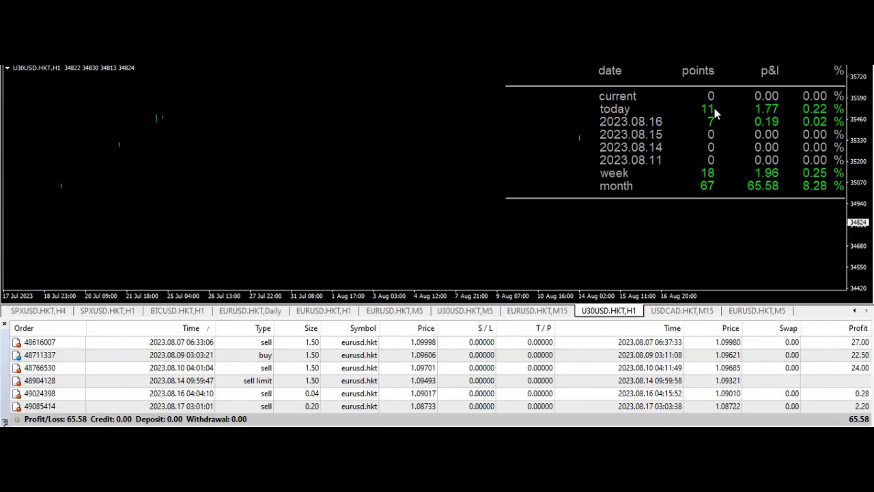
mouse_move(715, 112)
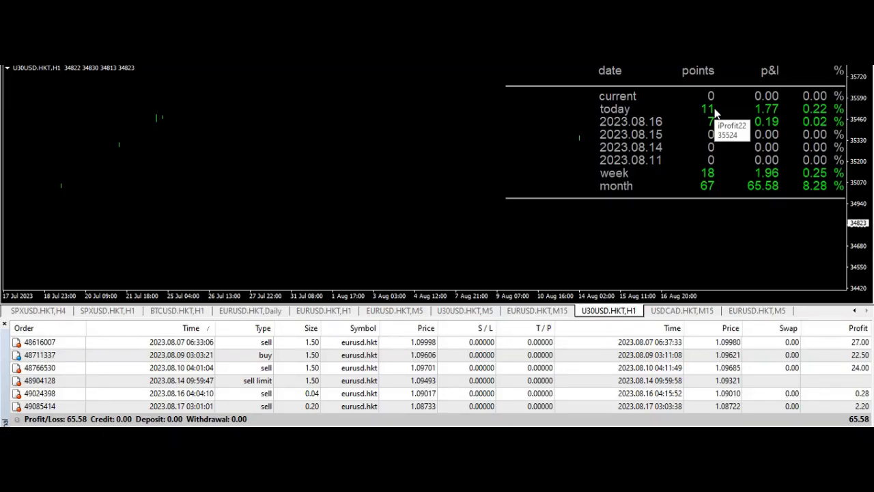
mouse_move(713, 111)
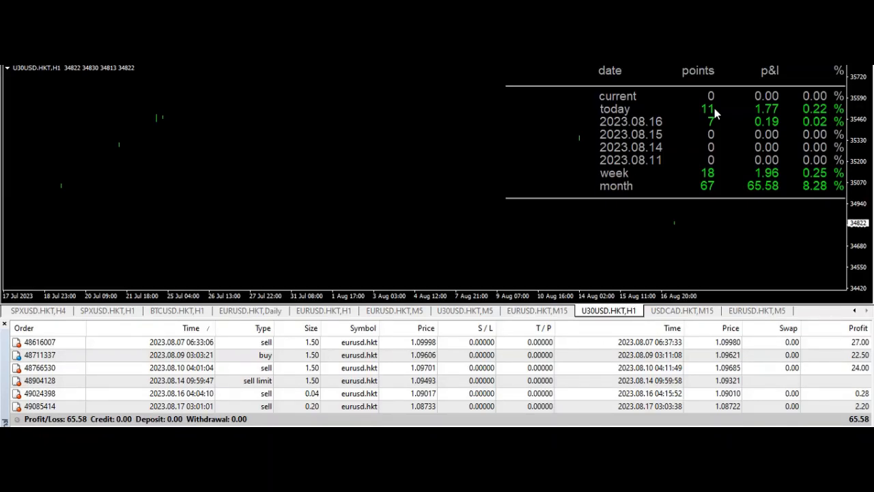
mouse_move(786, 115)
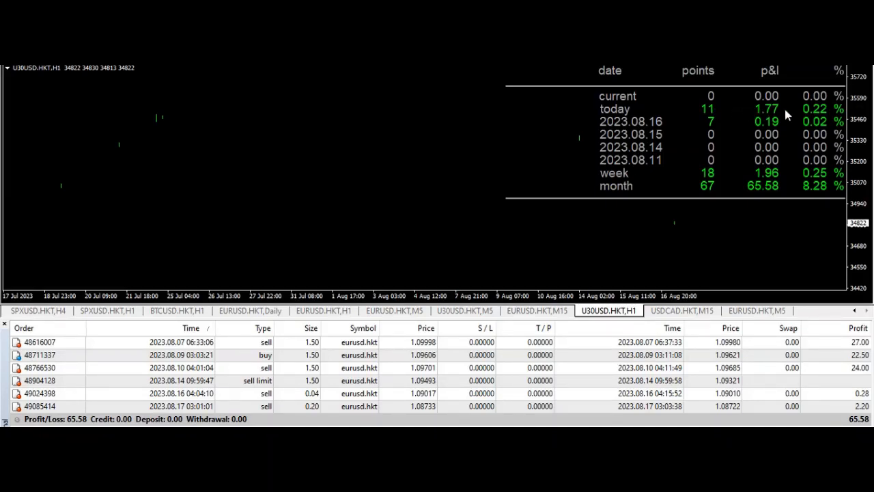
mouse_move(731, 115)
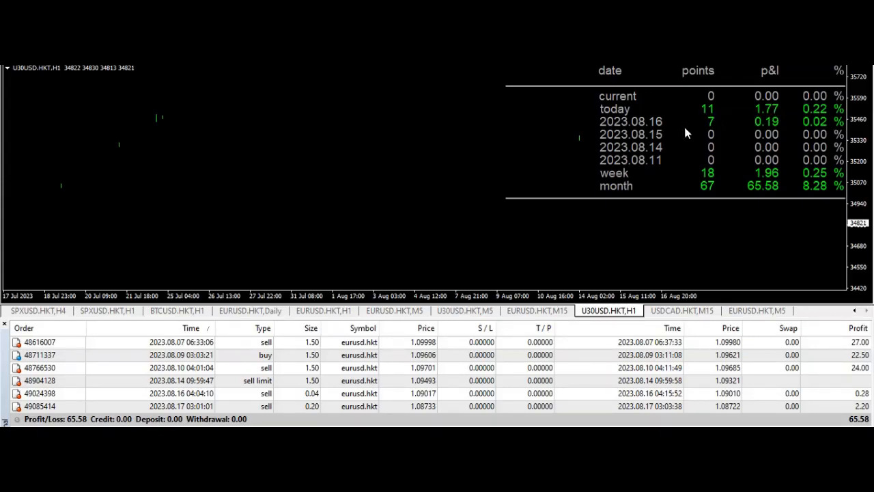
mouse_move(622, 242)
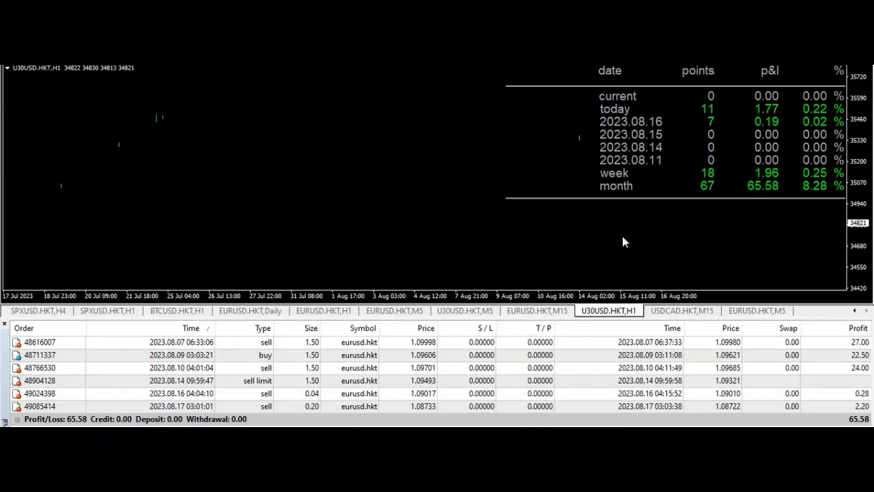
mouse_move(699, 209)
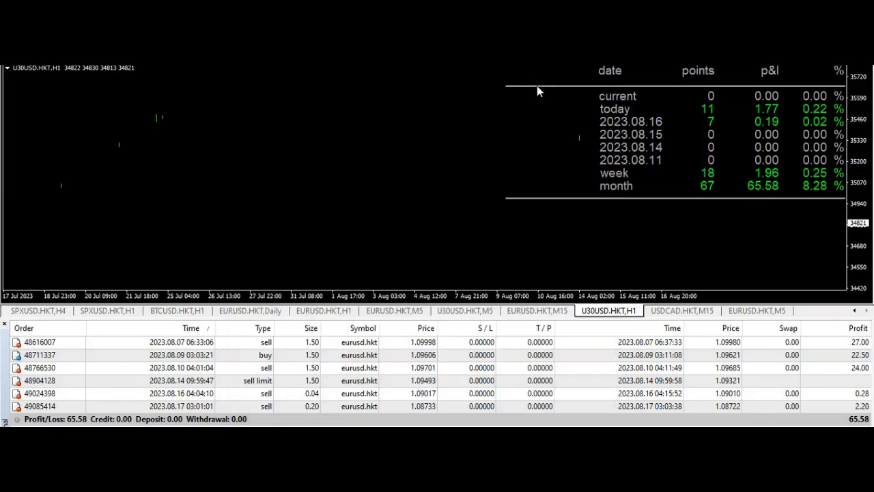
mouse_move(463, 282)
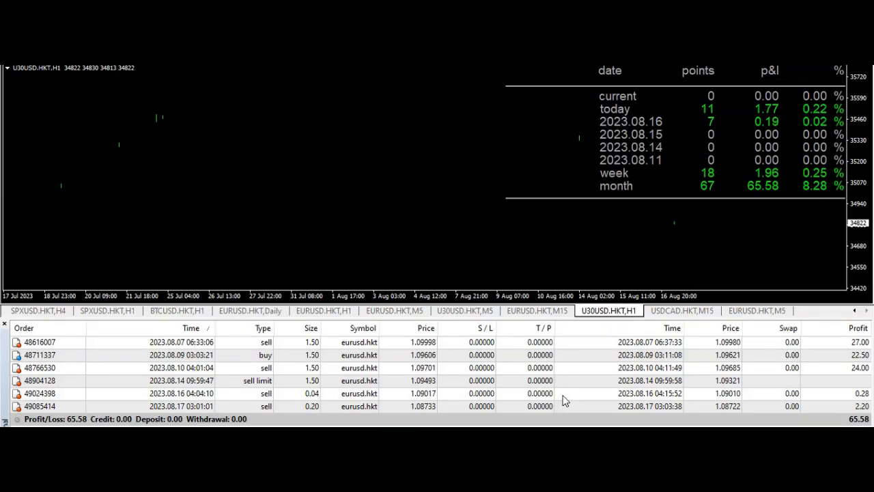
mouse_move(420, 224)
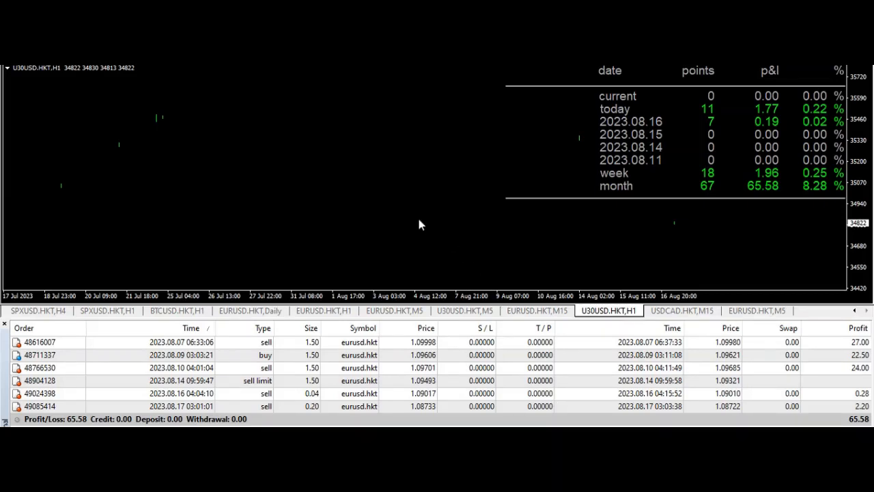